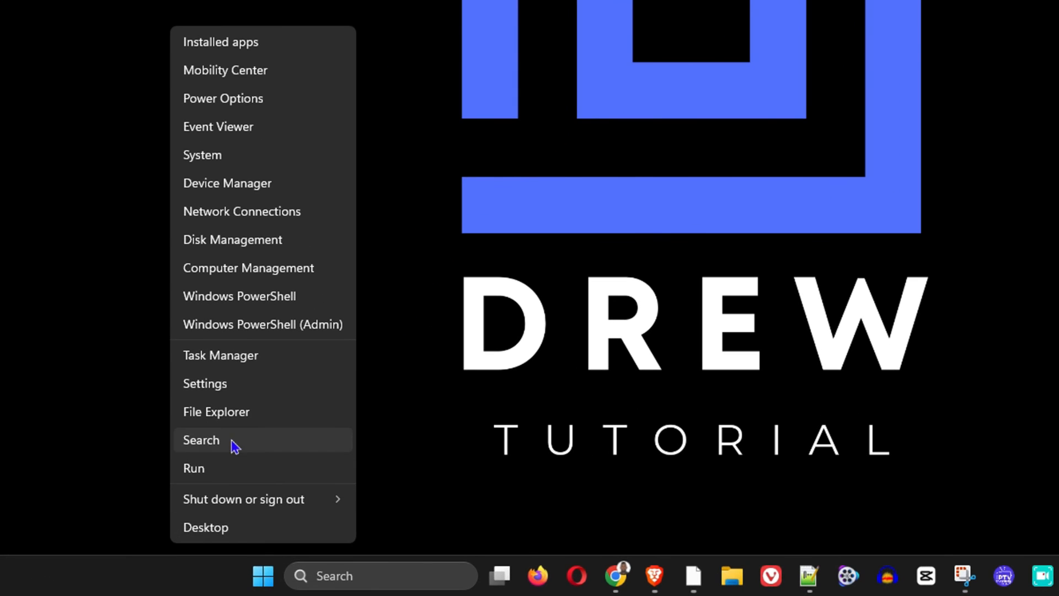
Launch the Settings app from the Start button's quick link menu
click(206, 383)
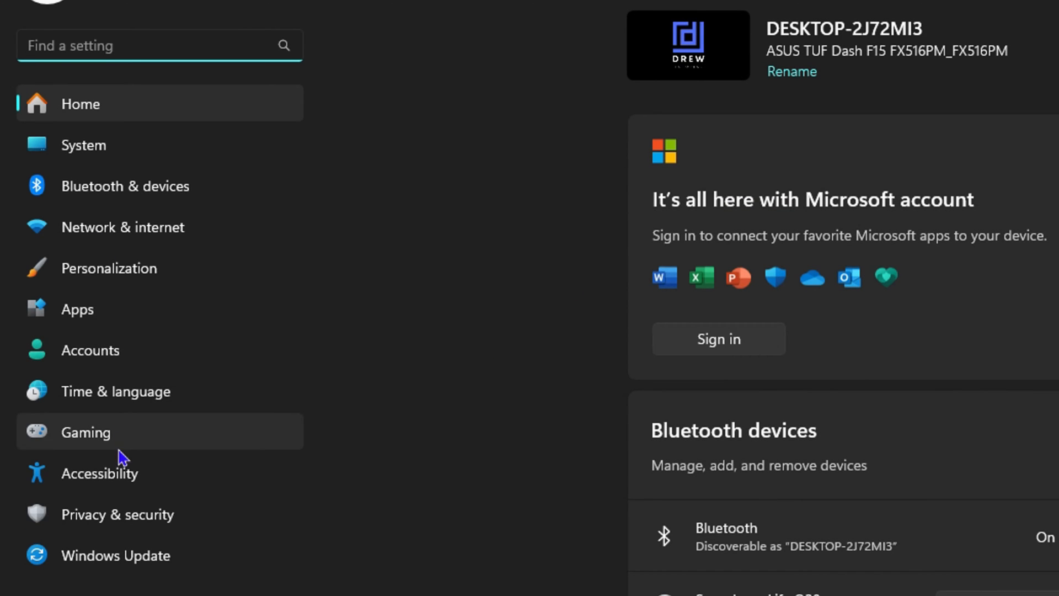
Go to Accessibility and scroll down to the Interaction section's Mouse entry
click(99, 474)
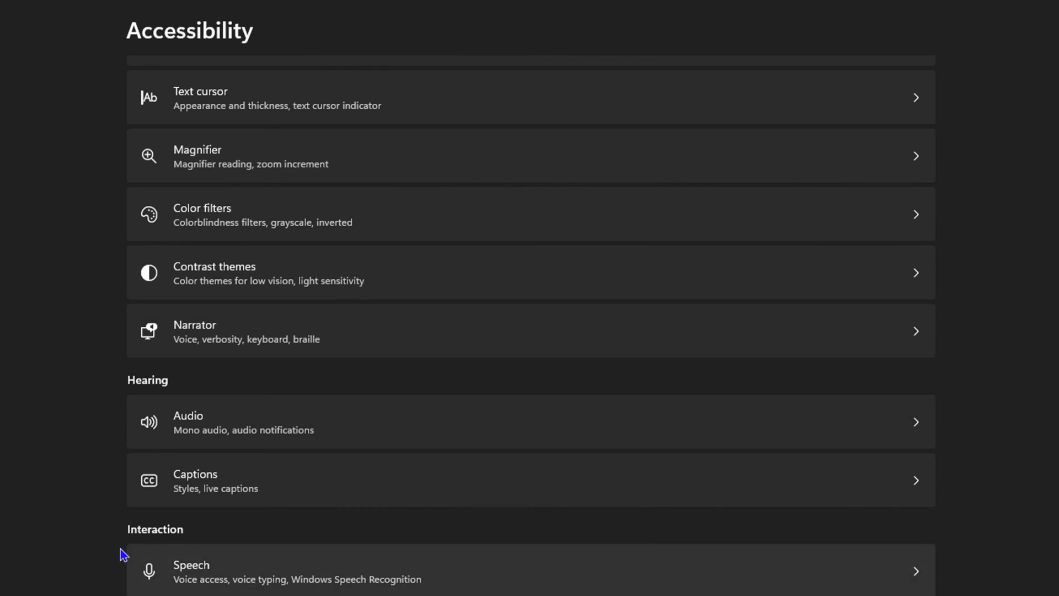
scroll(down, 3)
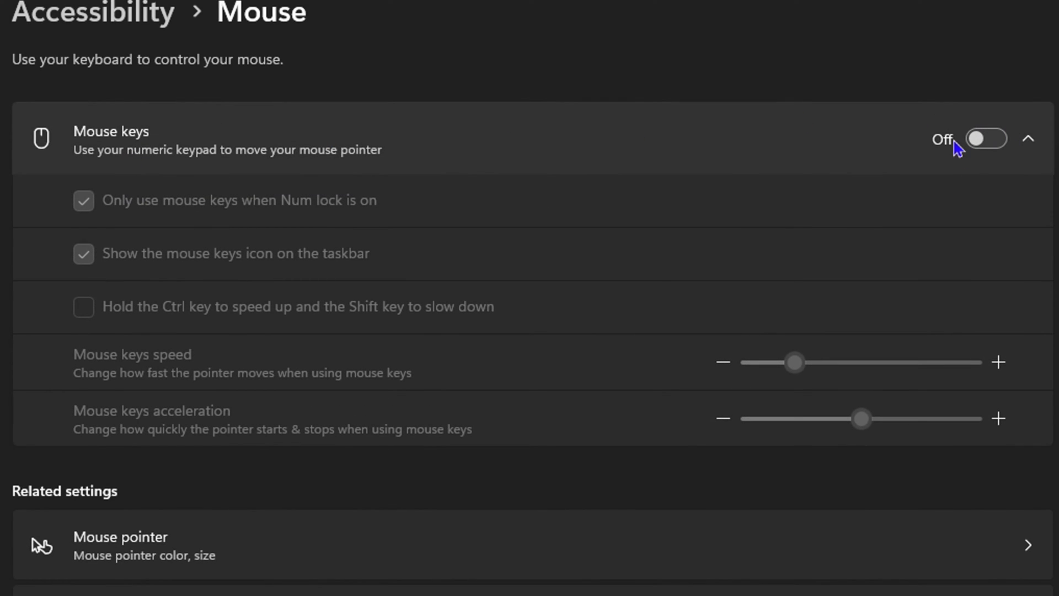
Switch the Mouse keys toggle from Off to On
click(986, 139)
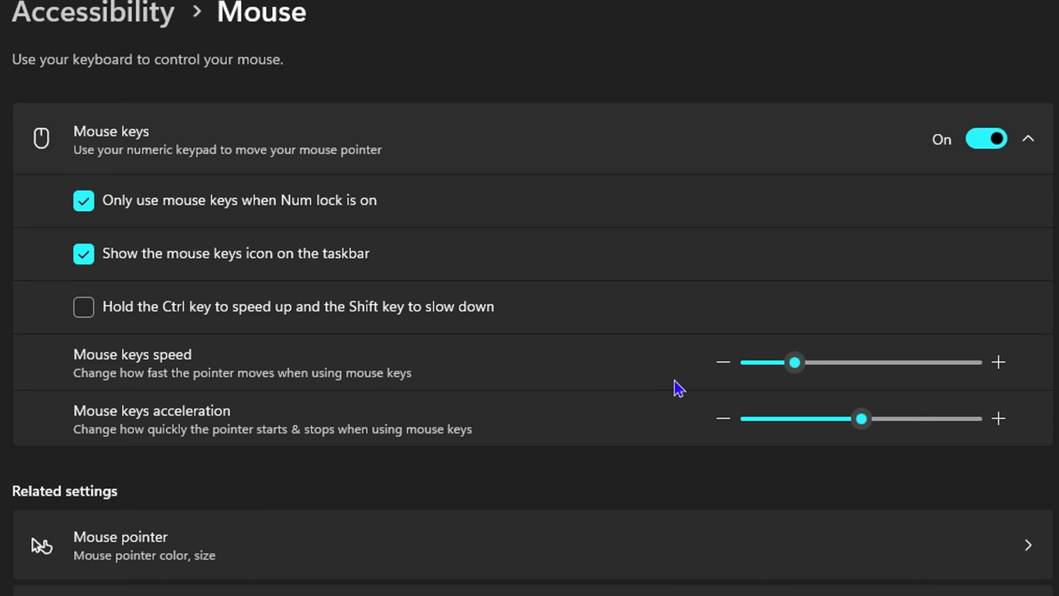
mouse_move(844, 376)
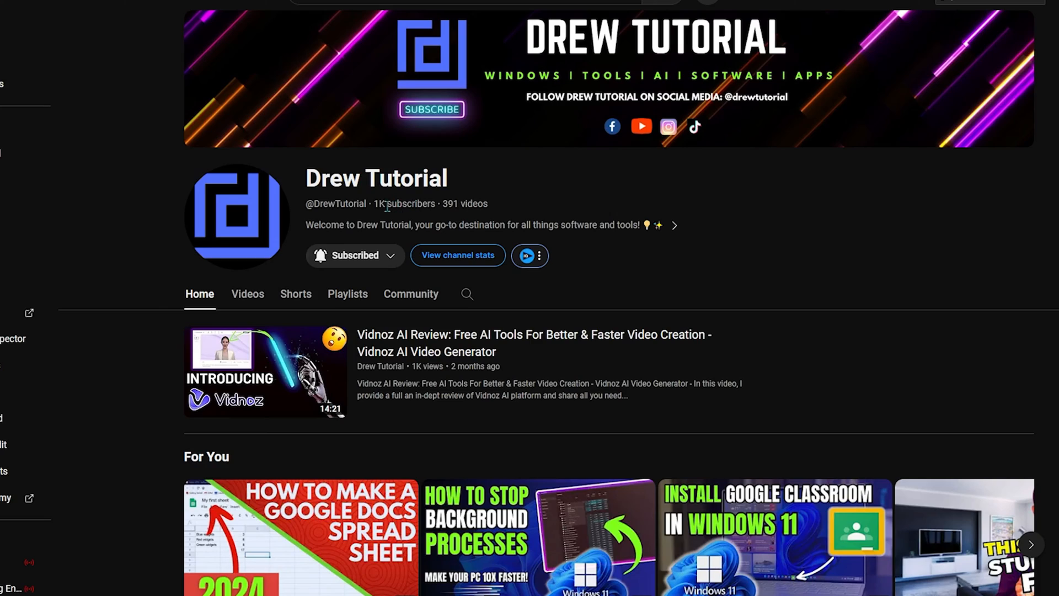
mouse_move(227, 269)
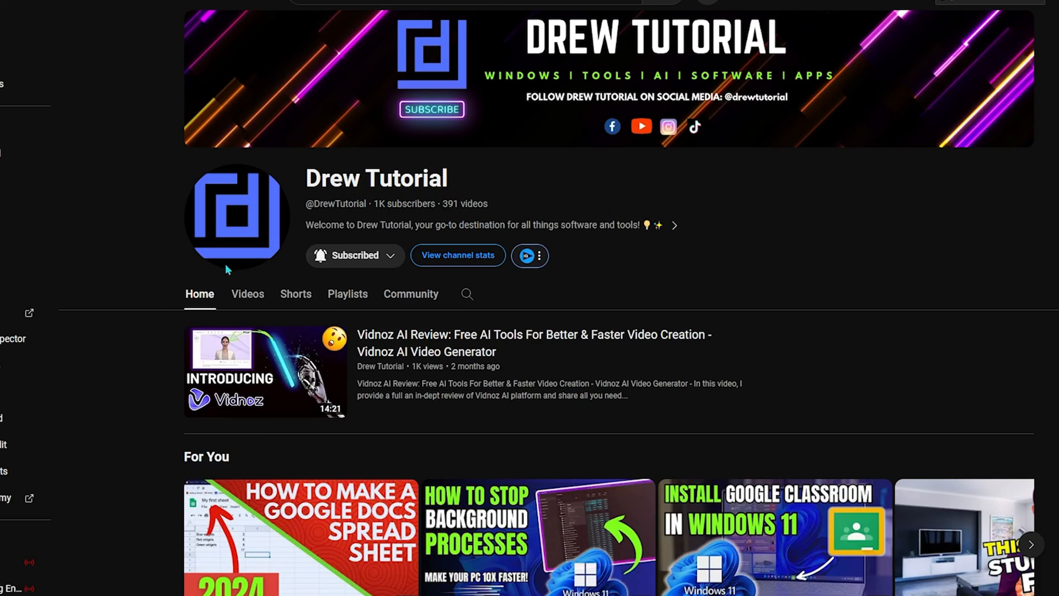
Browse the Drew Tutorial channel's Videos list
click(247, 294)
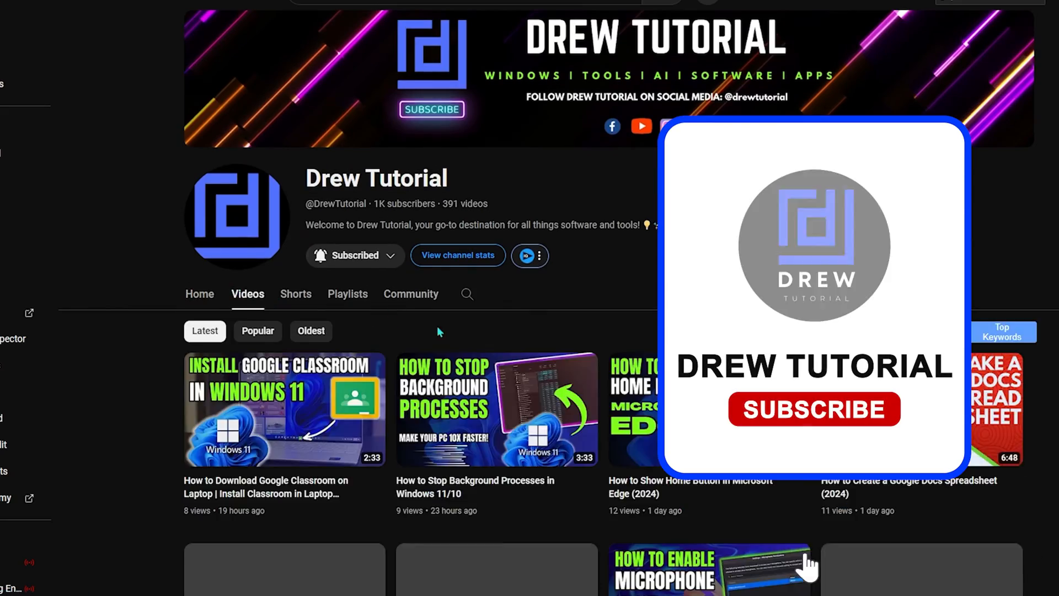
scroll(down, 3)
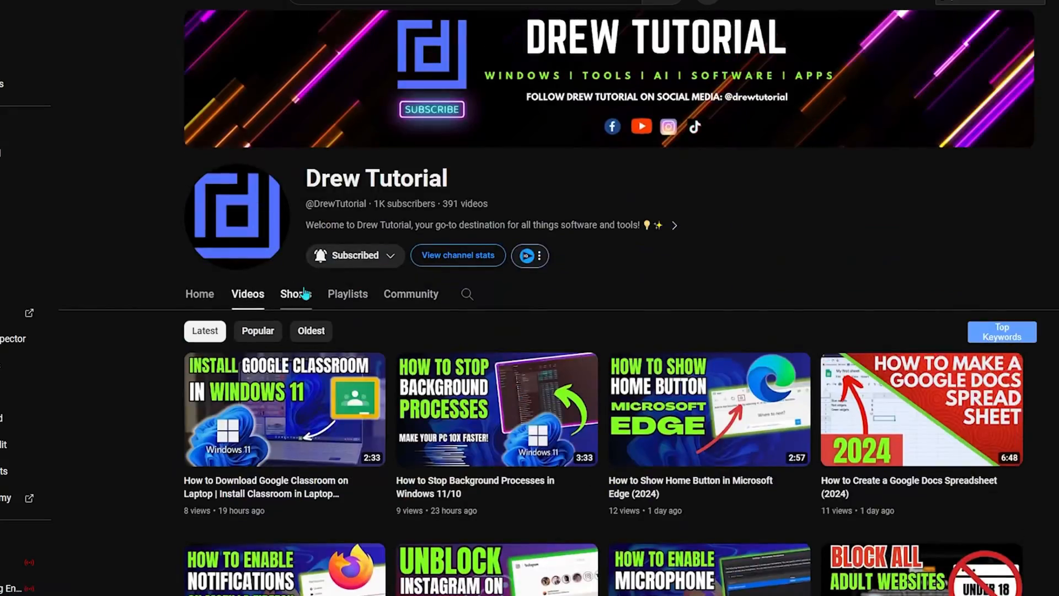
Browse the channel's Shorts grid
click(295, 293)
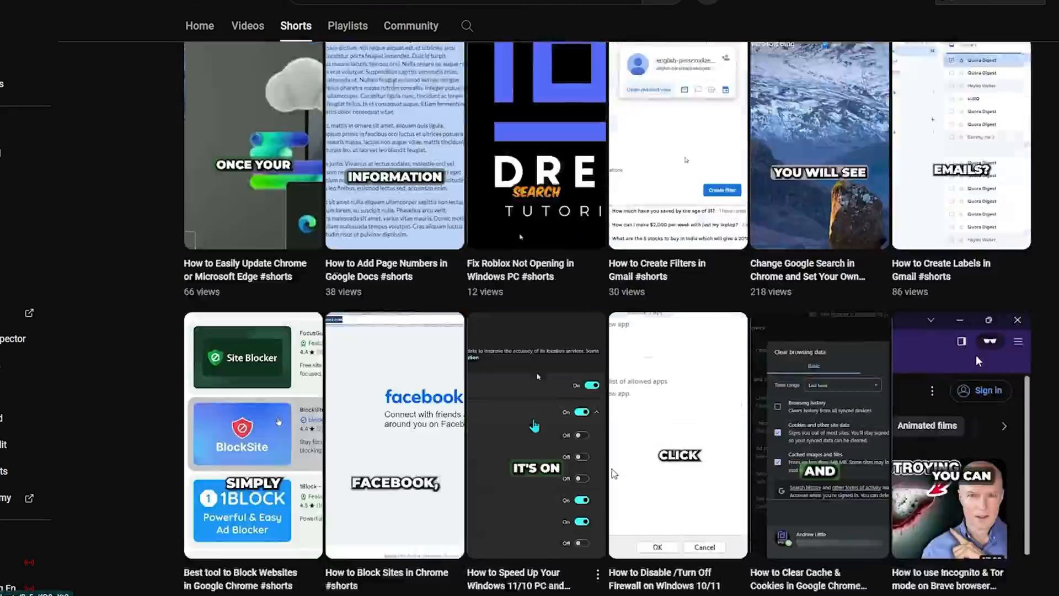
scroll(down, 3)
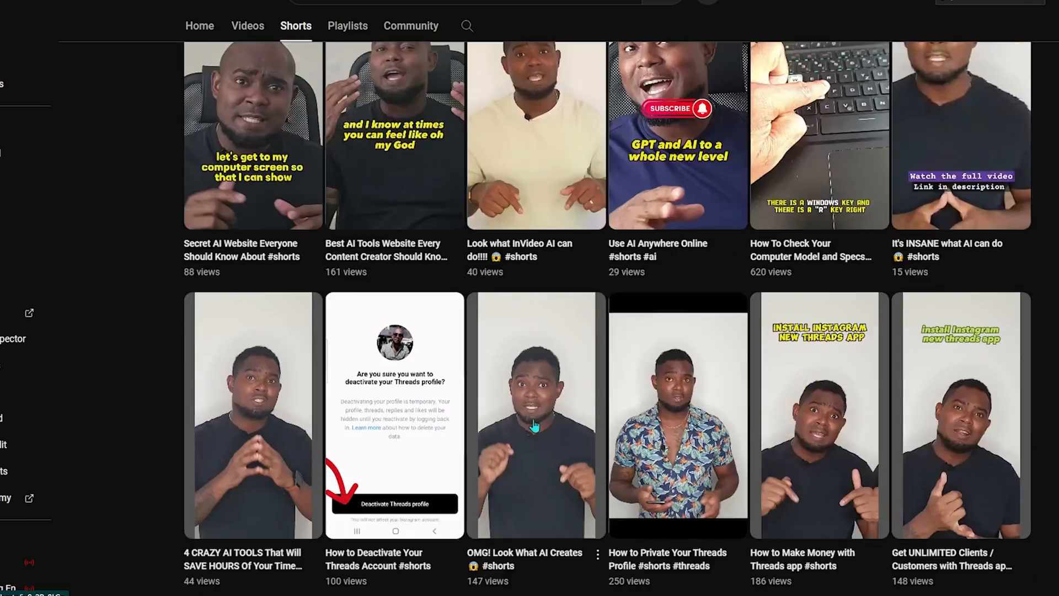